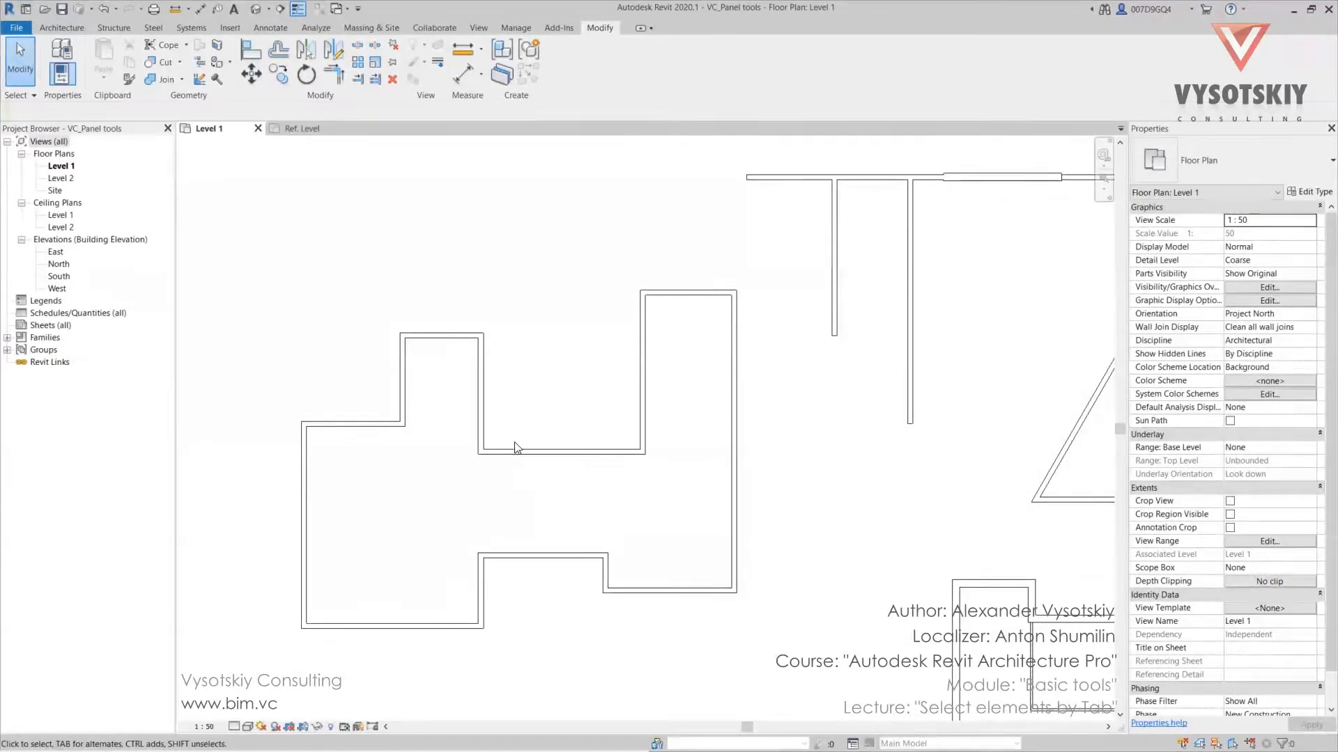
pyautogui.moveTo(529, 341)
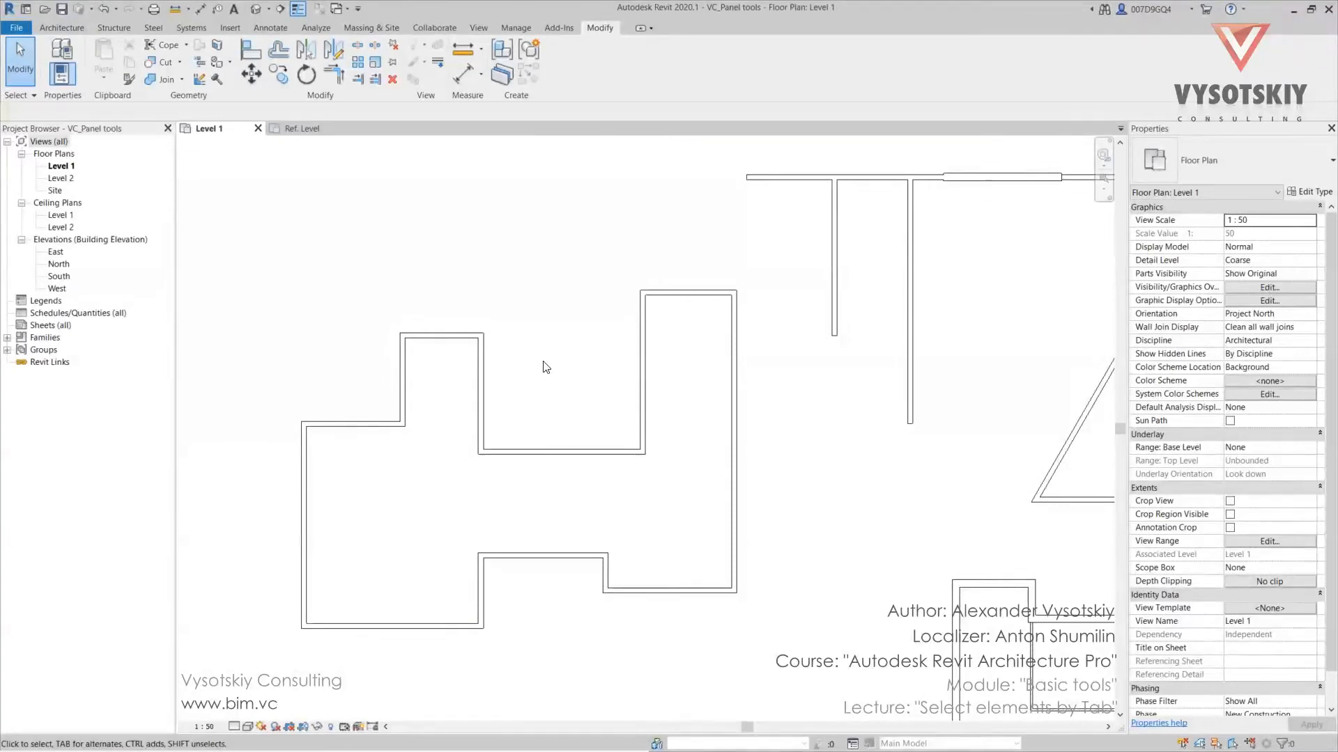
pyautogui.moveTo(536, 373)
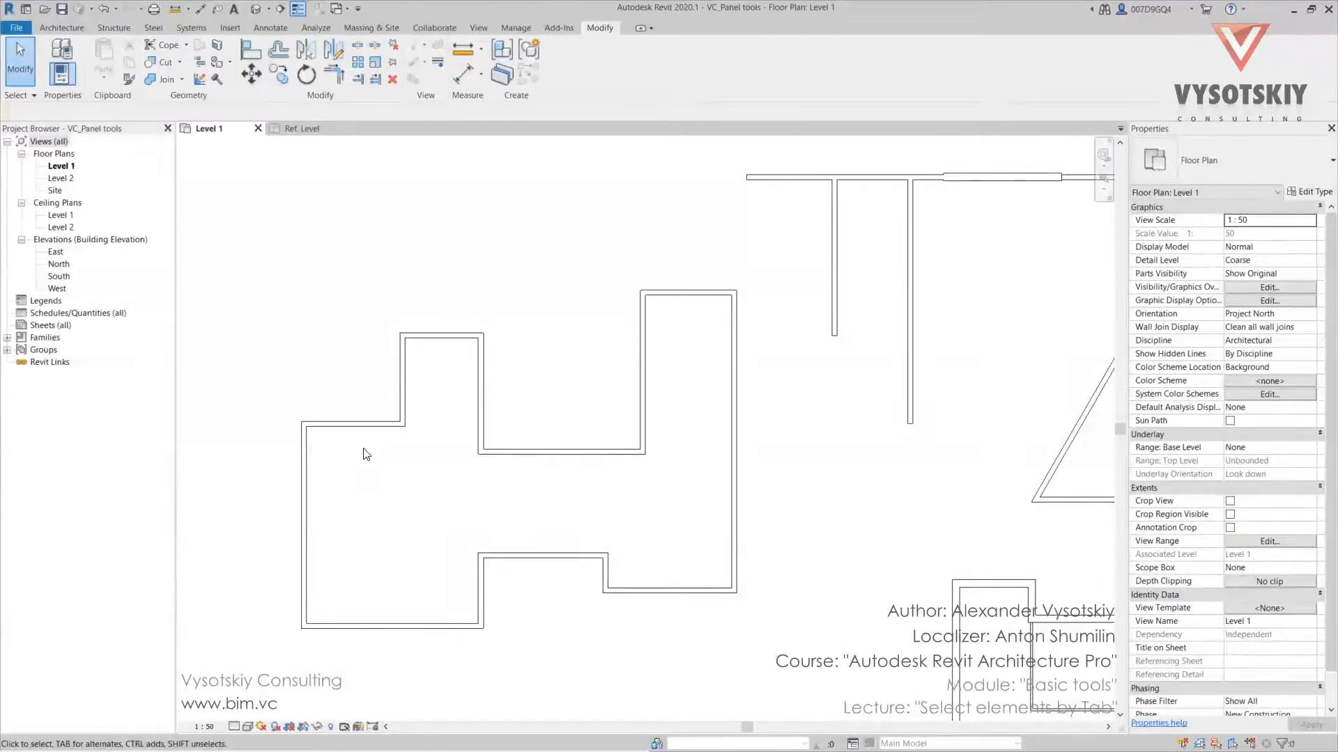
# Step: Tab-select the connected chain of 14 exterior walls, then release the selection
pyautogui.click(483, 384)
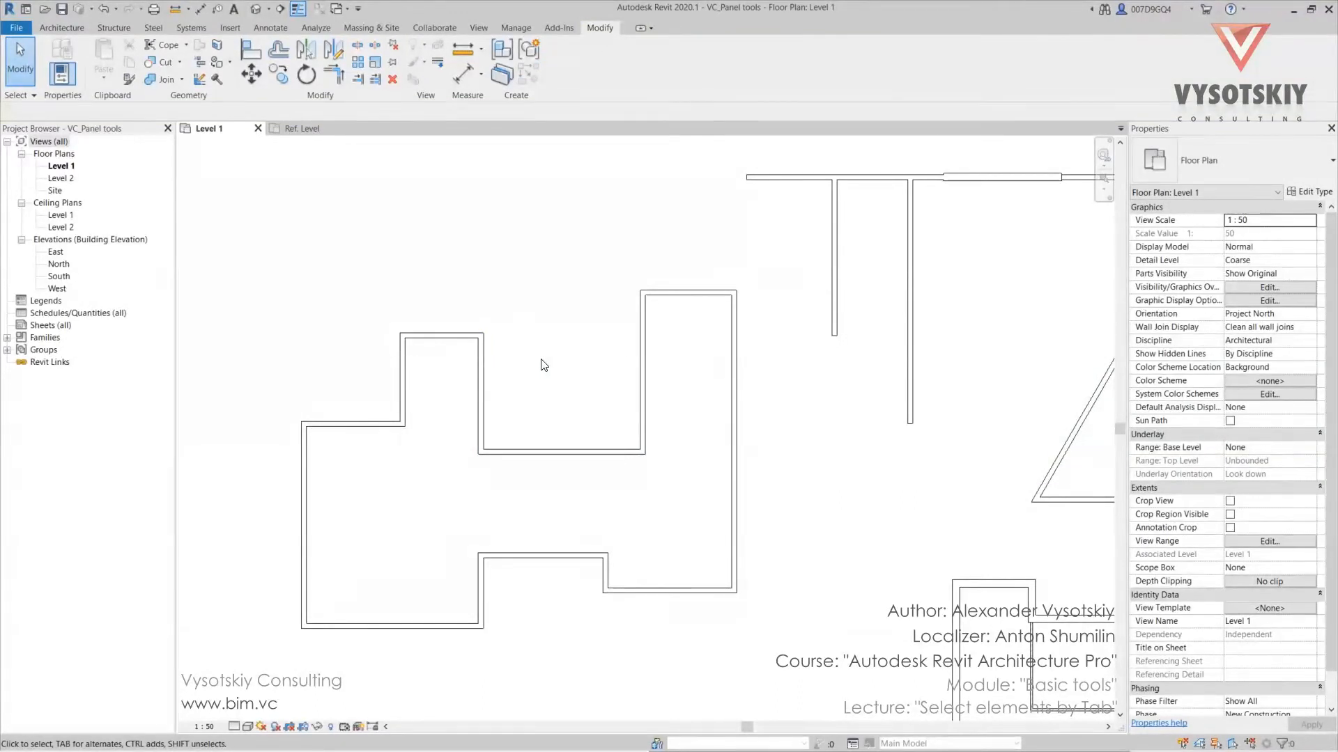
pyautogui.moveTo(486, 373)
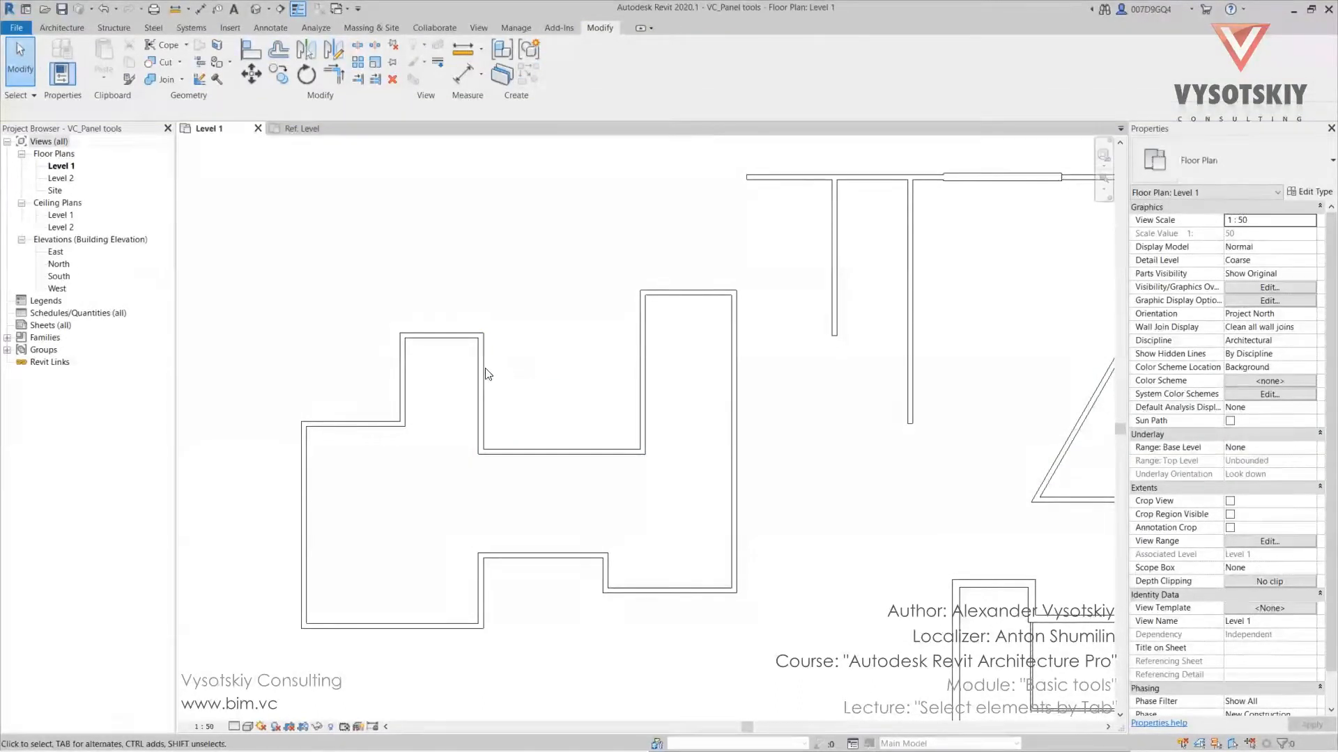
pyautogui.moveTo(481, 393)
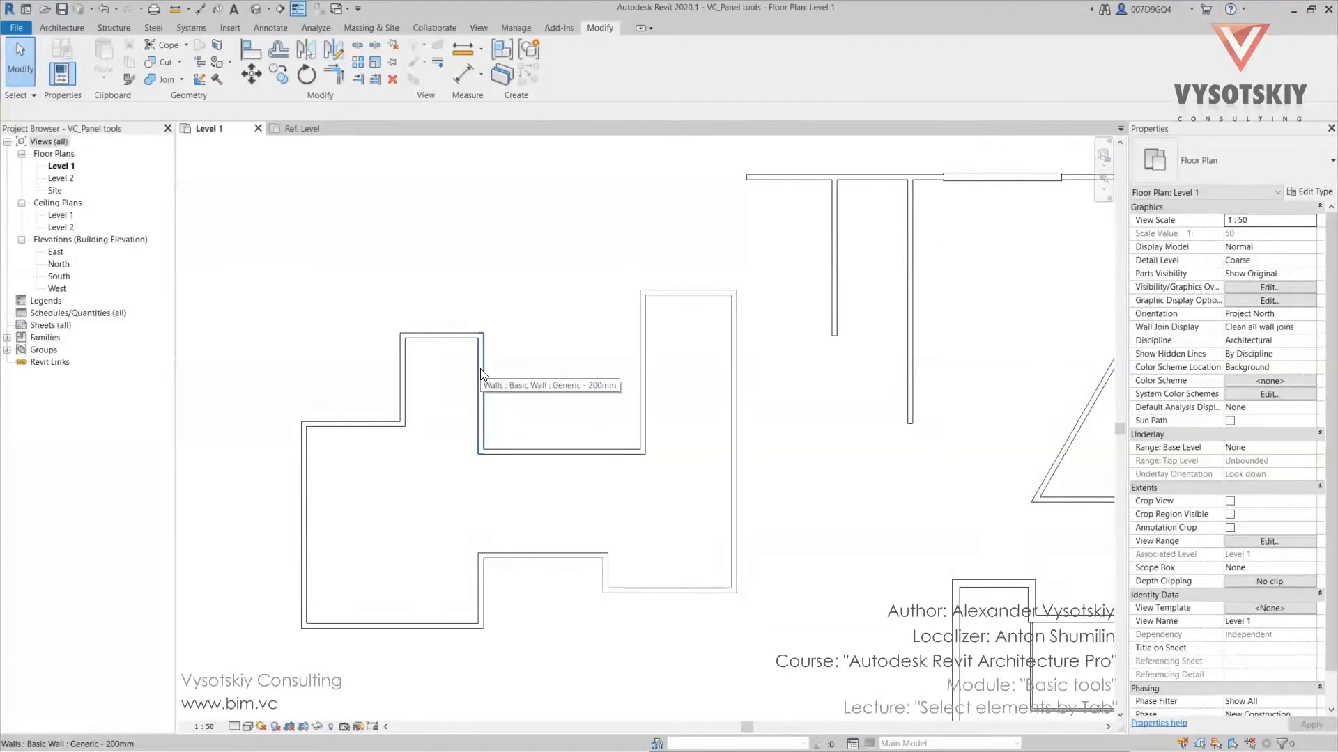
pyautogui.moveTo(482, 375)
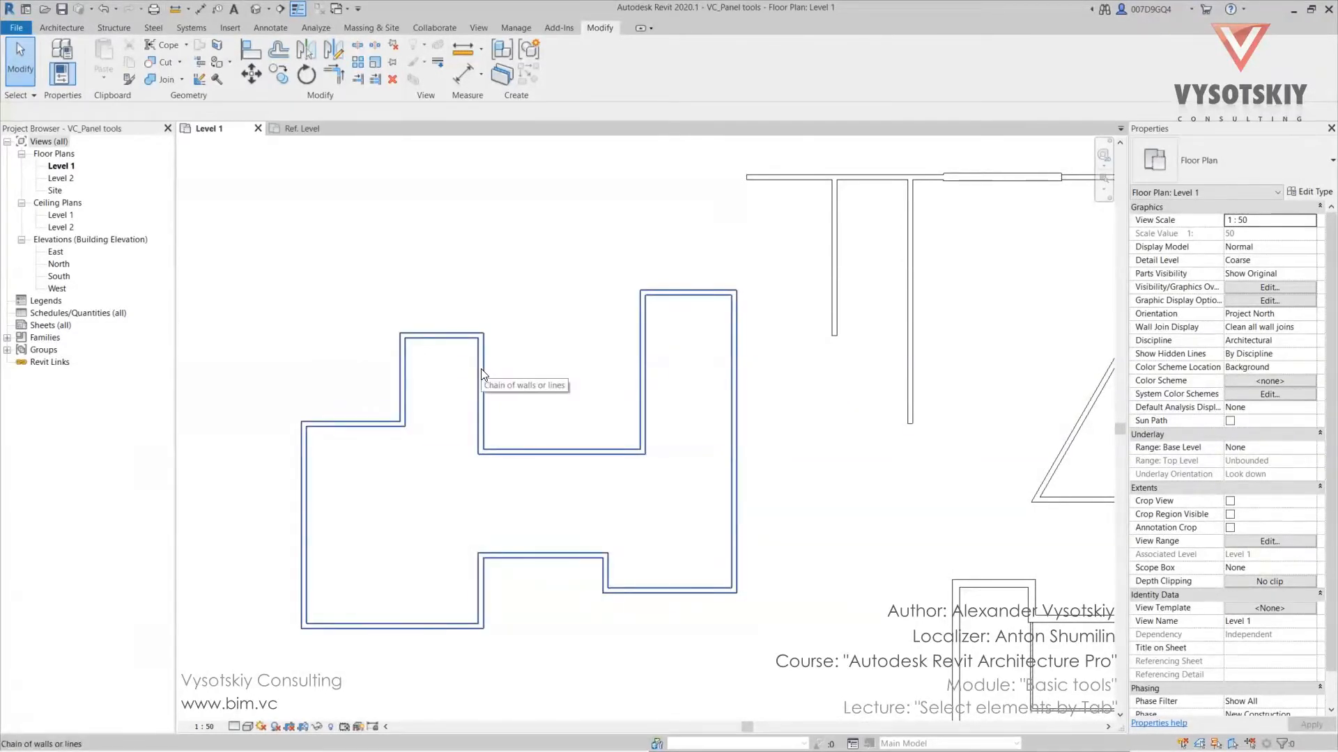
pyautogui.click(483, 373)
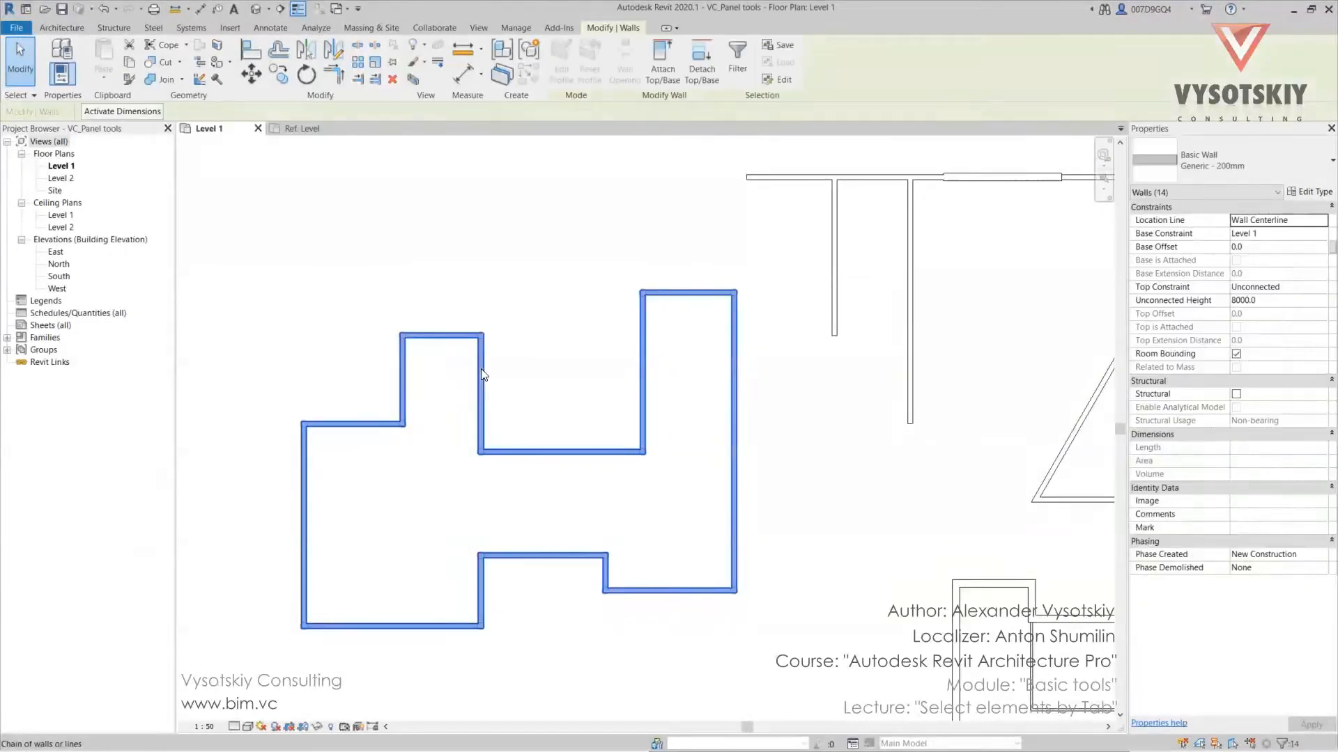
pyautogui.click(527, 364)
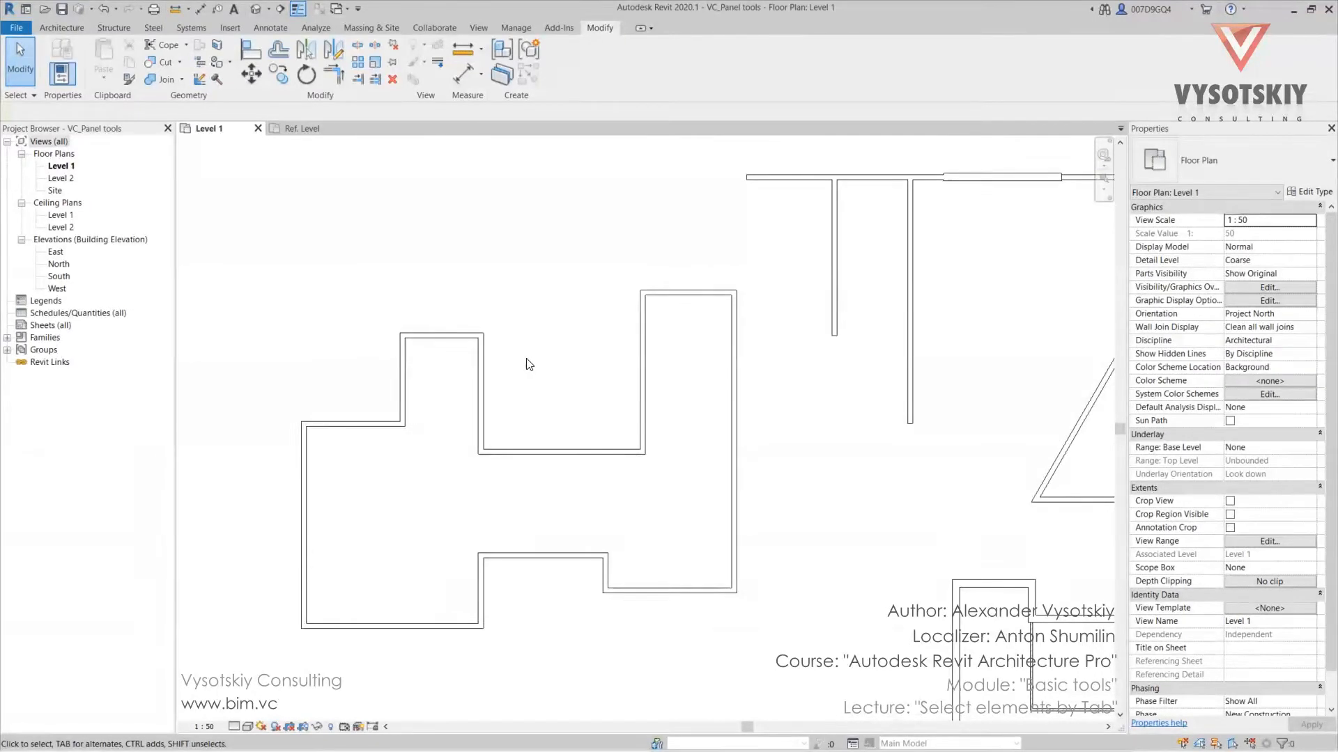
pyautogui.moveTo(523, 366)
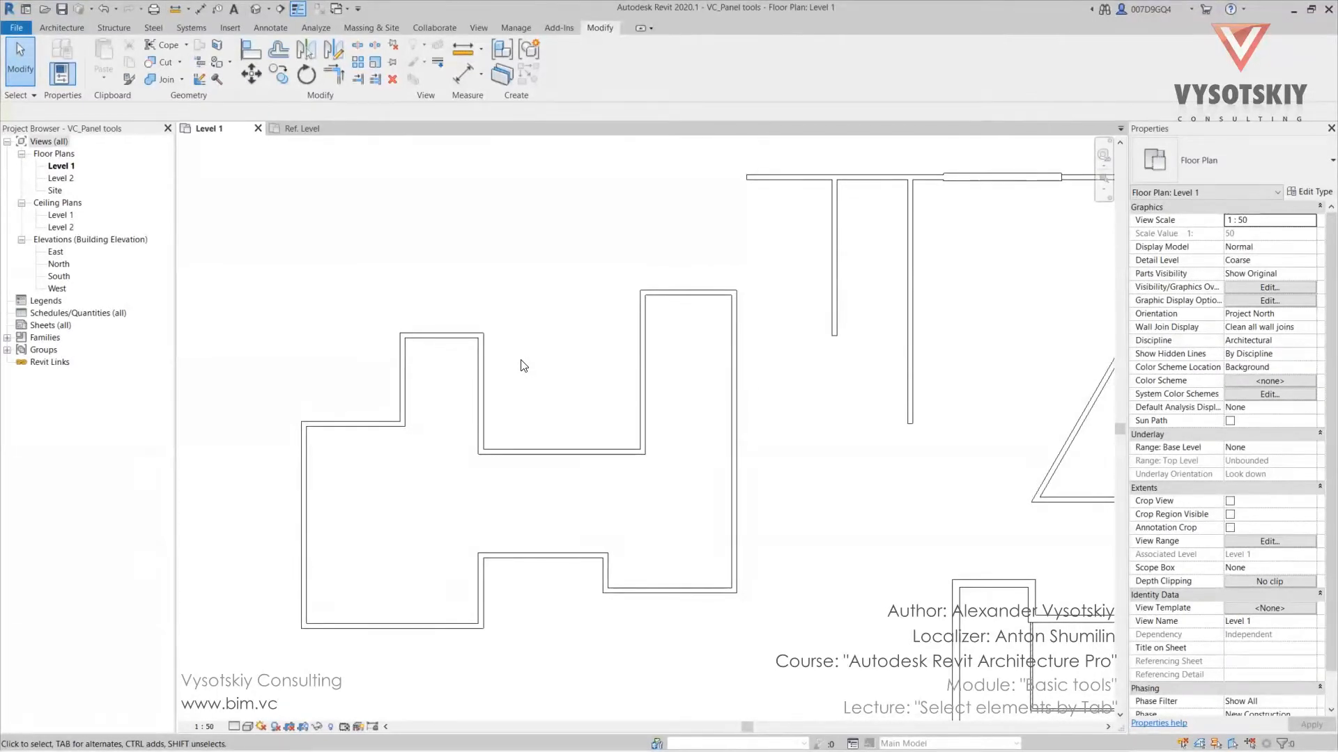
# Step: Pan the Level 1 plan to bring the second building outline into view
pyautogui.moveTo(523, 366); pyautogui.dragTo(722, 425)
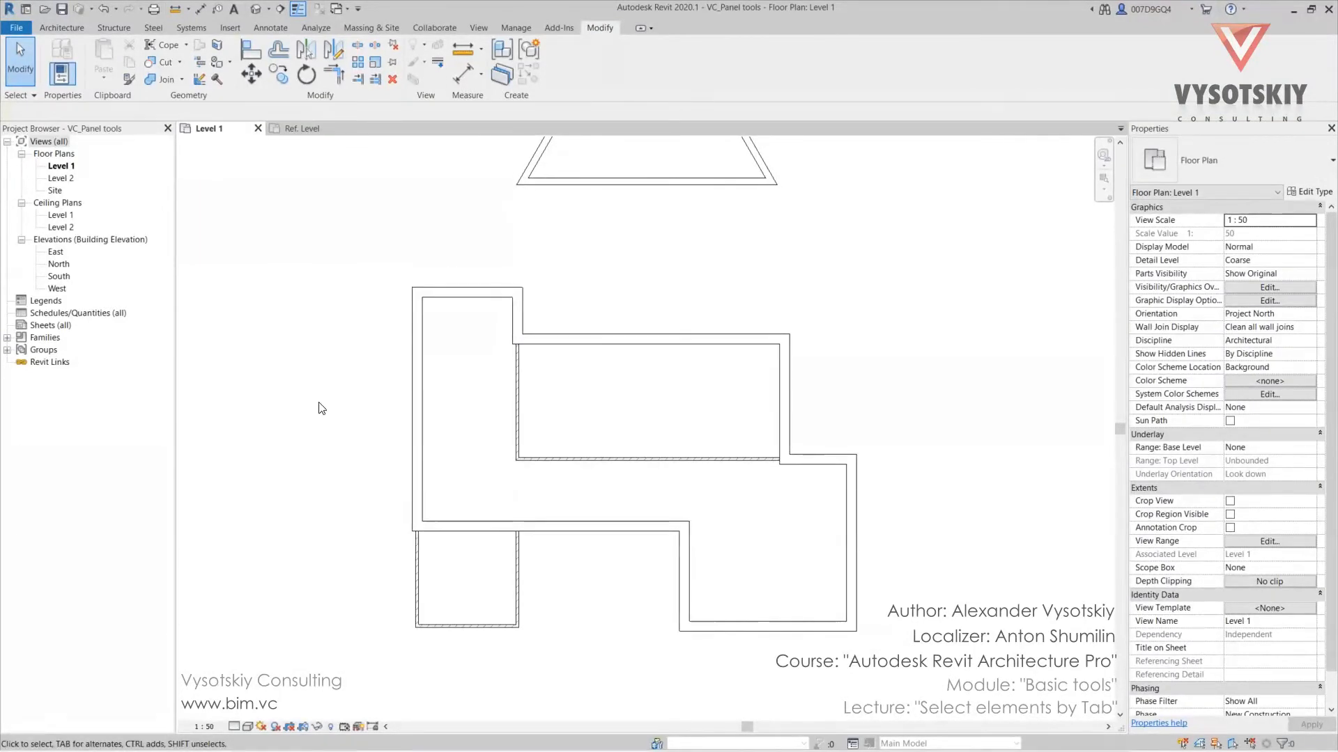
pyautogui.moveTo(335, 389)
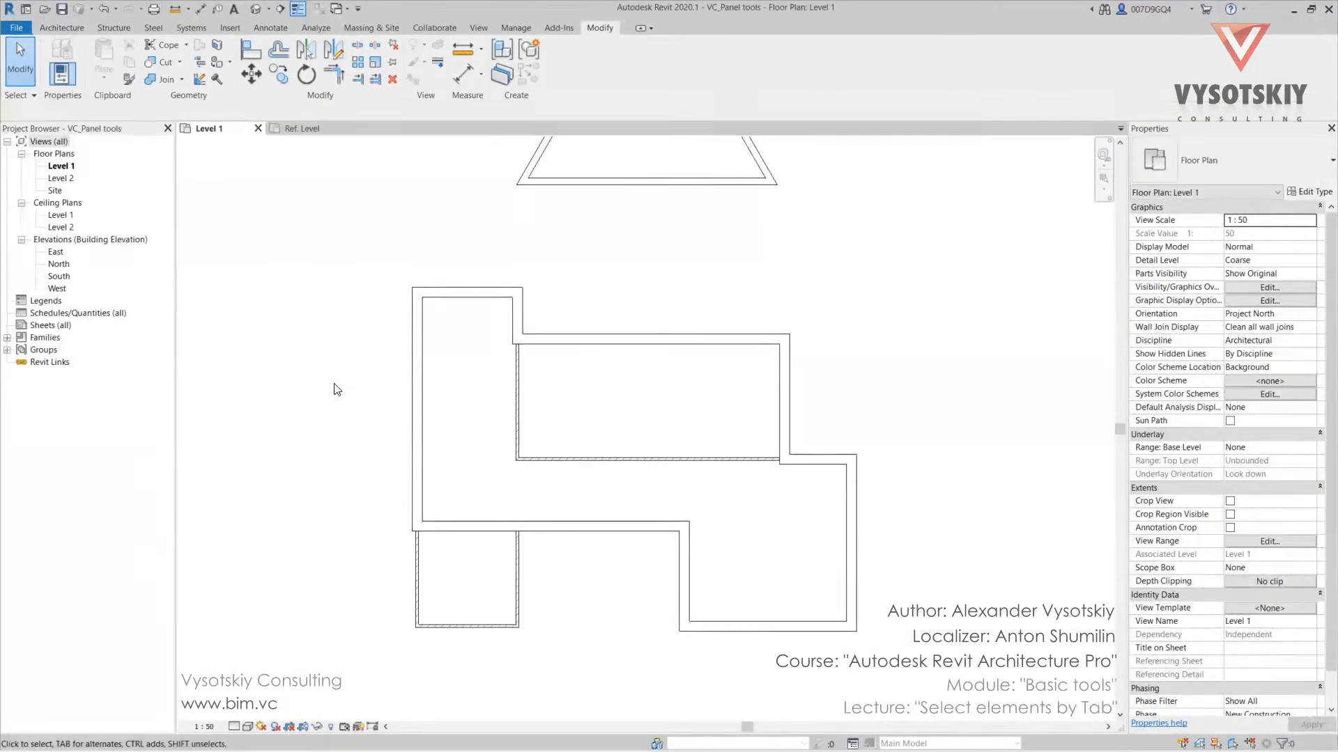
pyautogui.moveTo(340, 400)
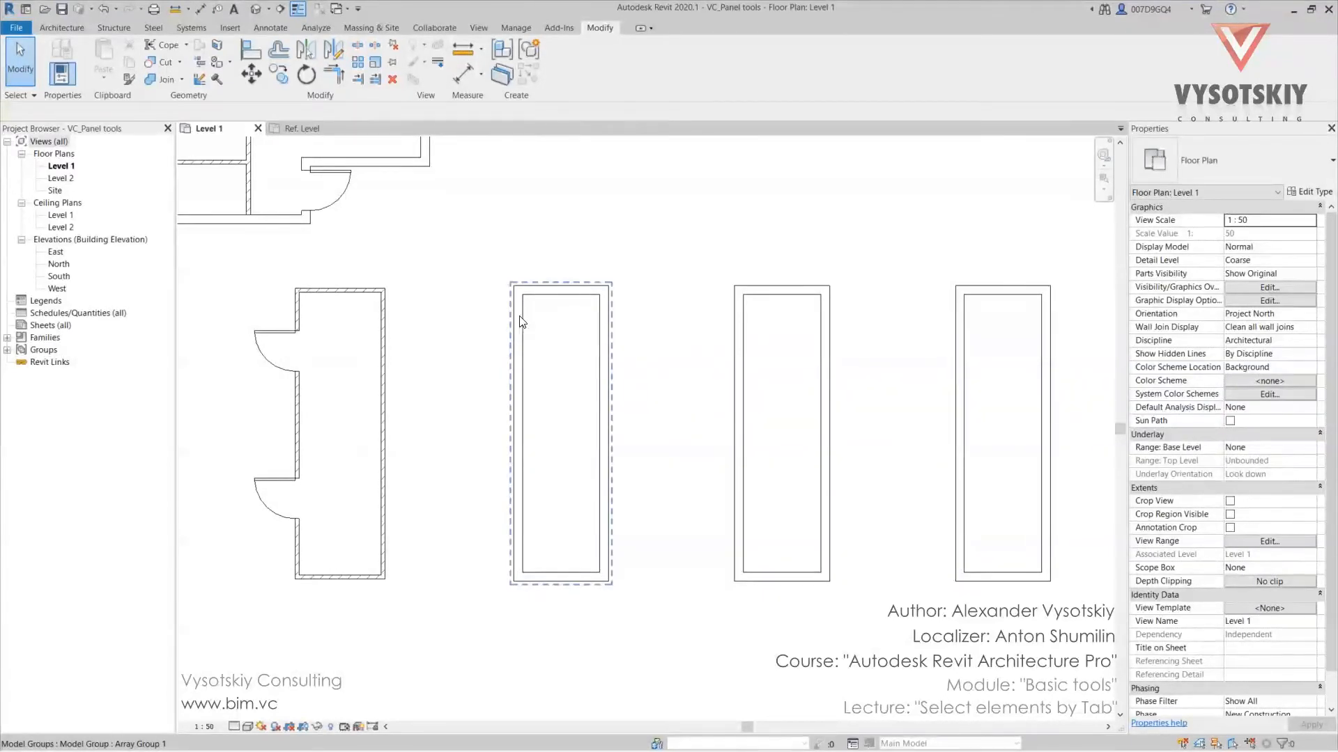
pyautogui.moveTo(520, 322)
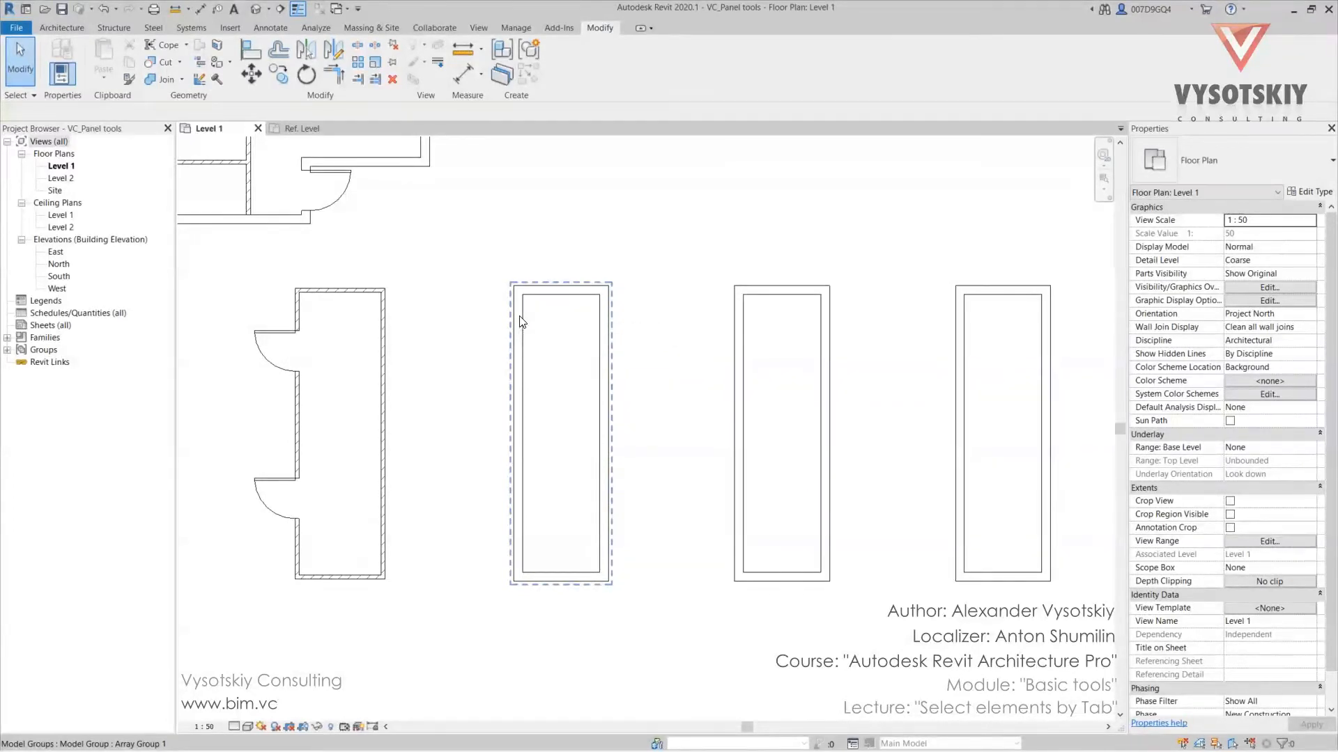
pyautogui.click(560, 431)
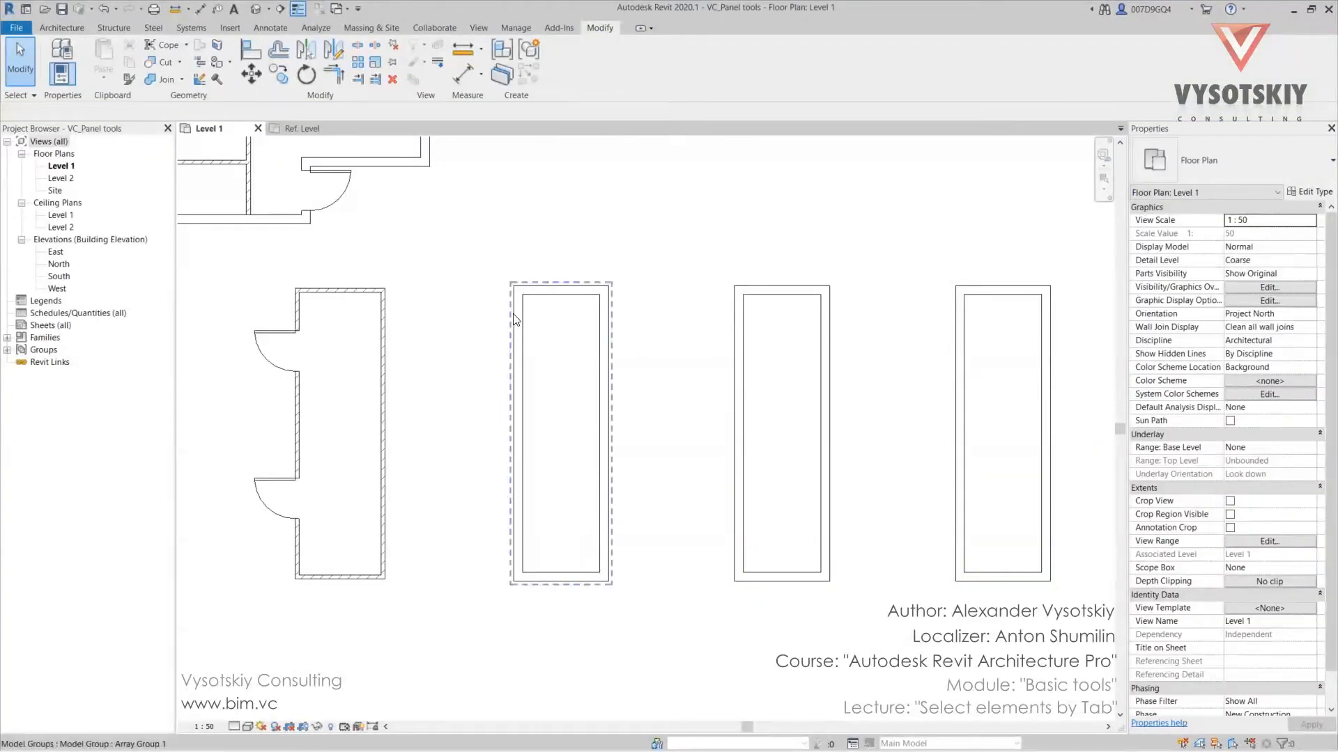
pyautogui.moveTo(516, 322)
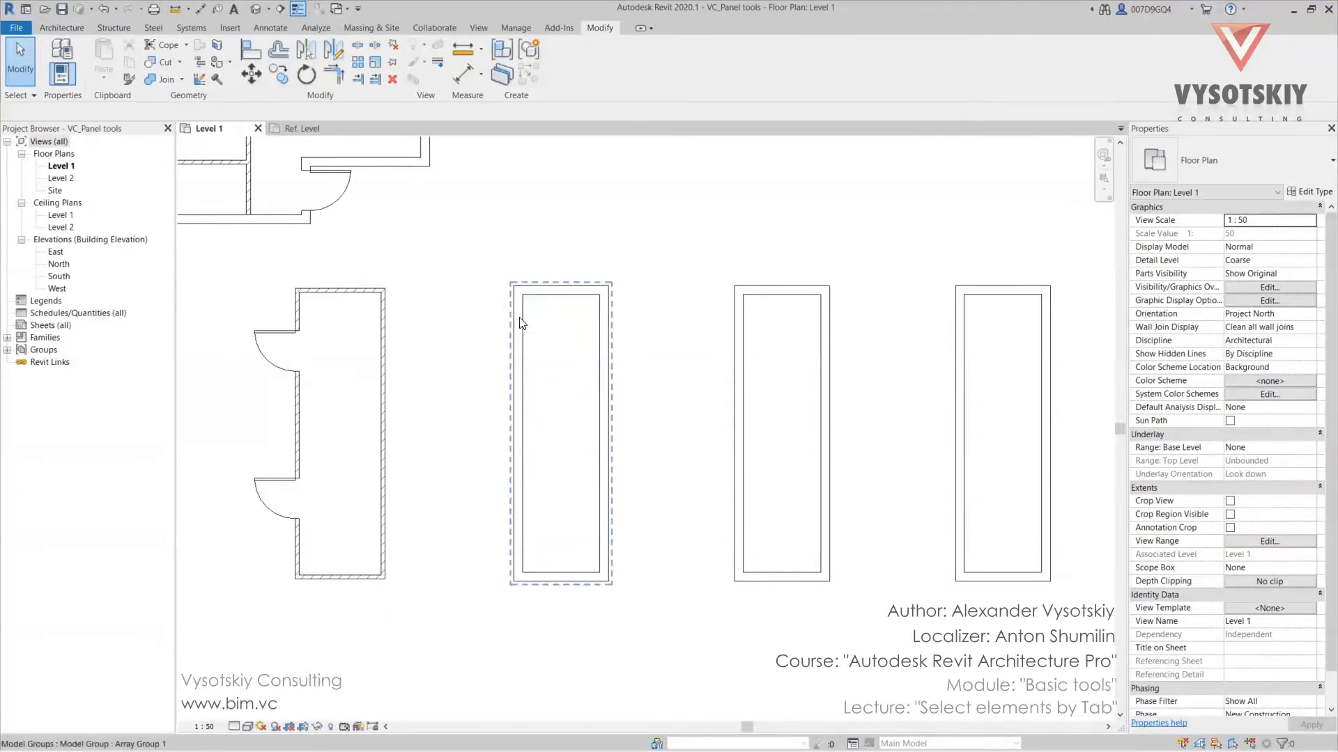
pyautogui.moveTo(522, 322)
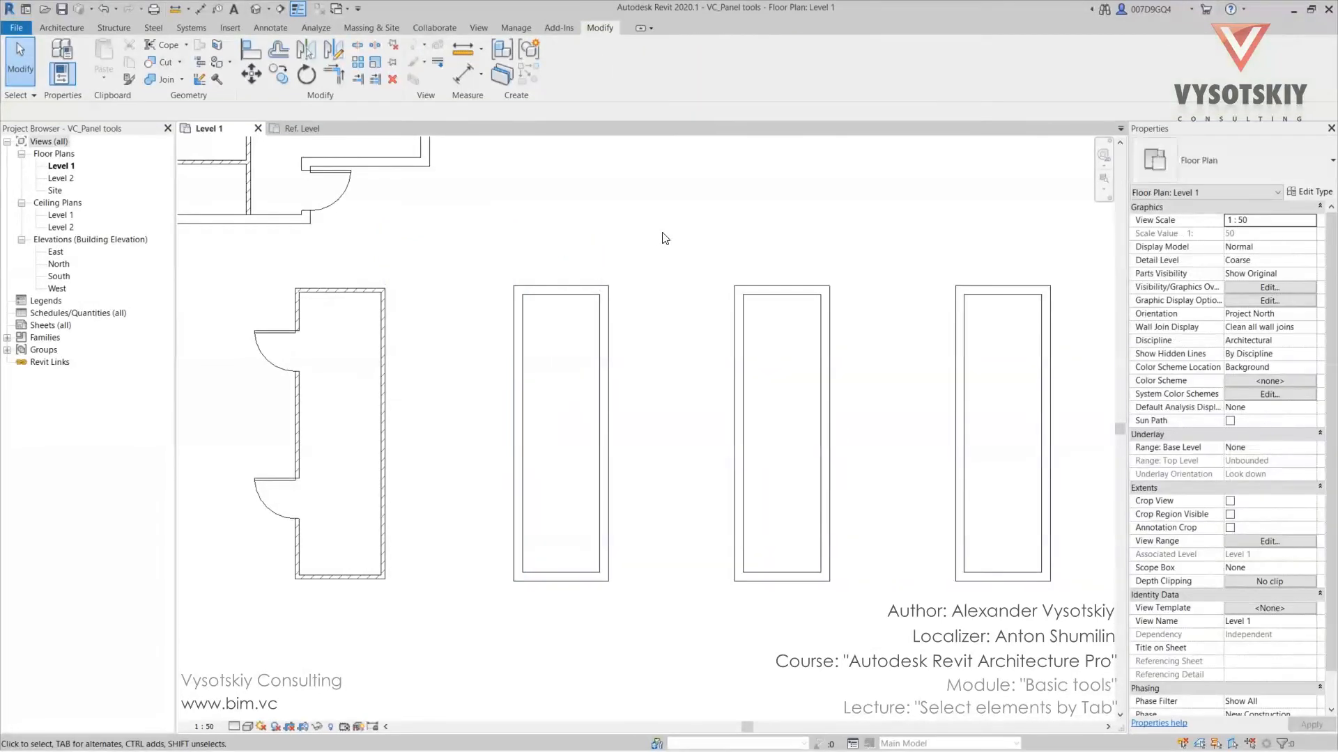
pyautogui.moveTo(687, 307)
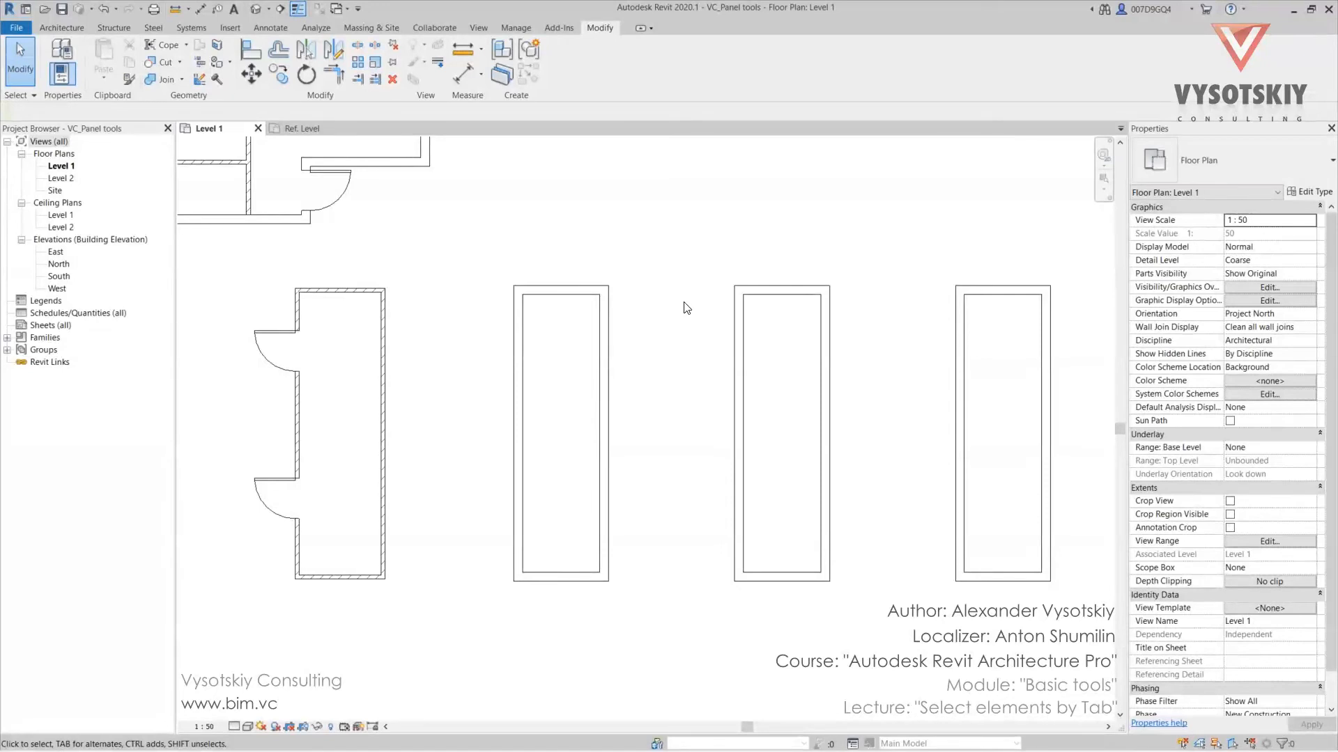
pyautogui.moveTo(666, 276)
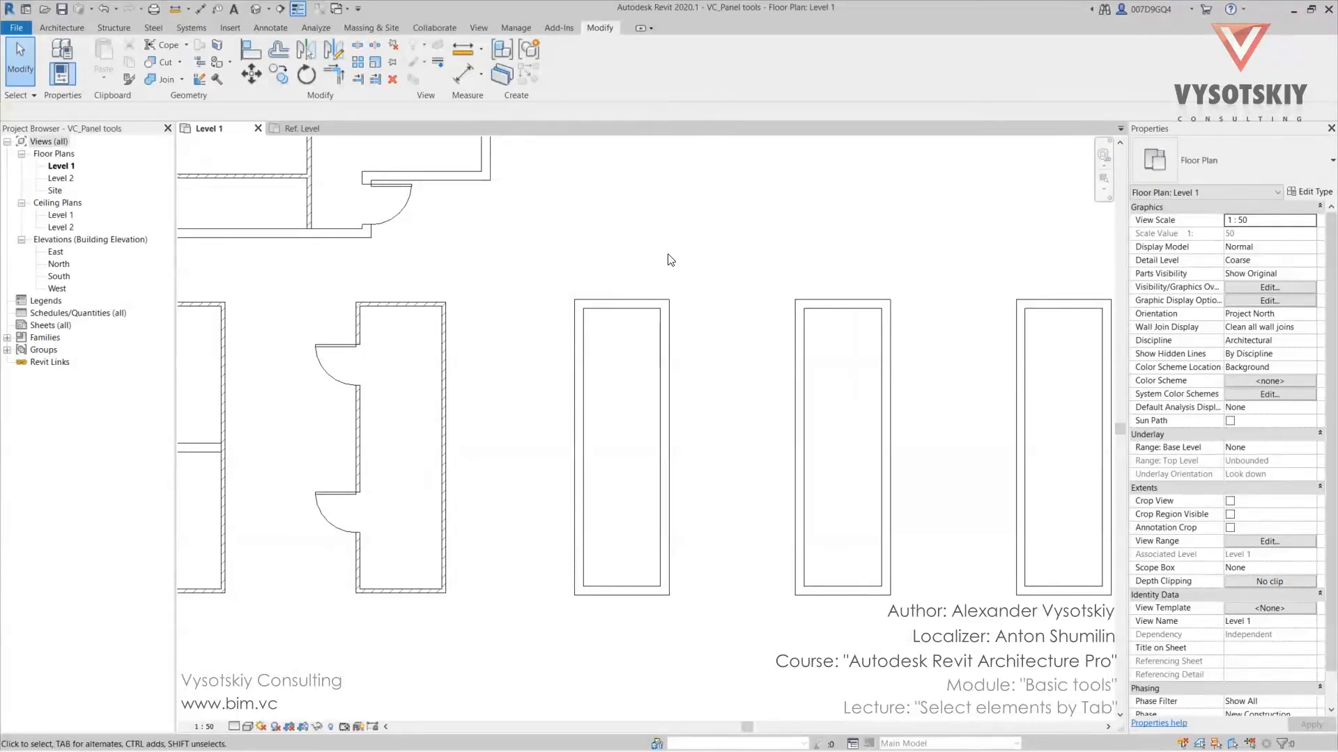
pyautogui.moveTo(677, 238)
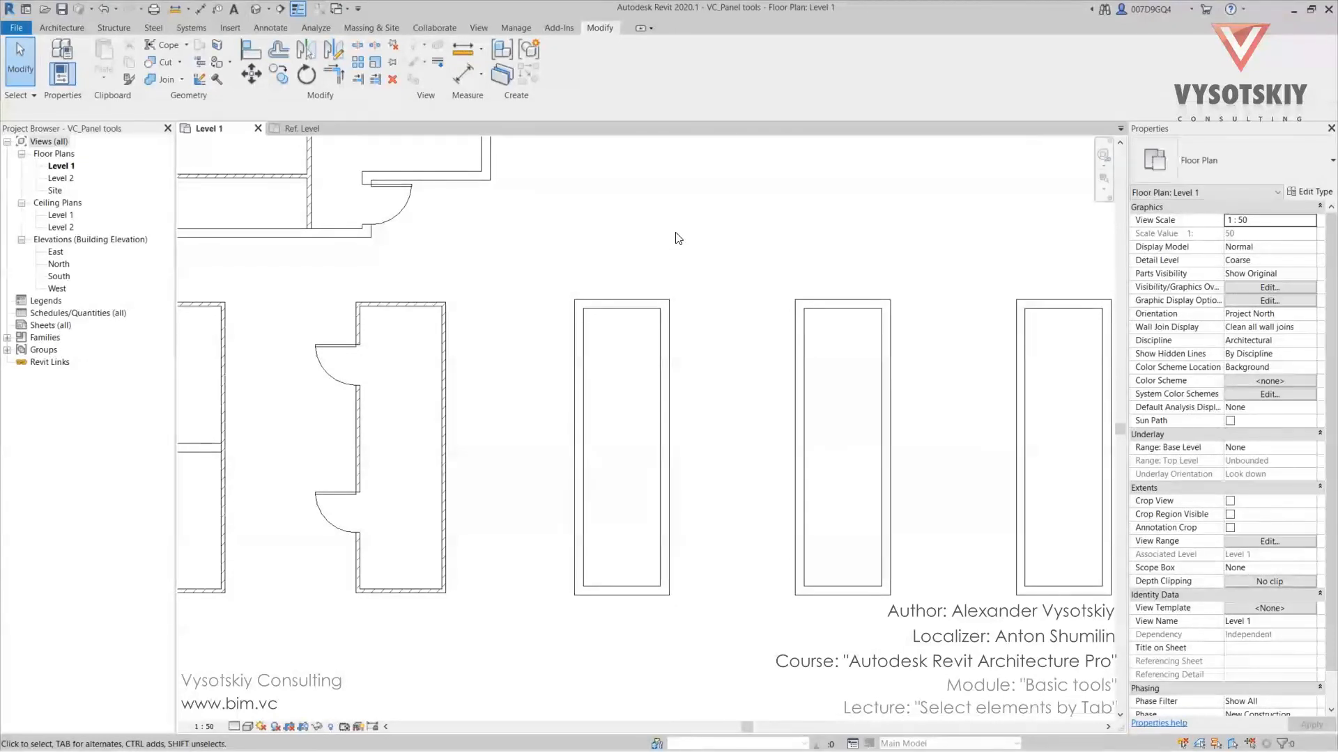
pyautogui.moveTo(682, 234)
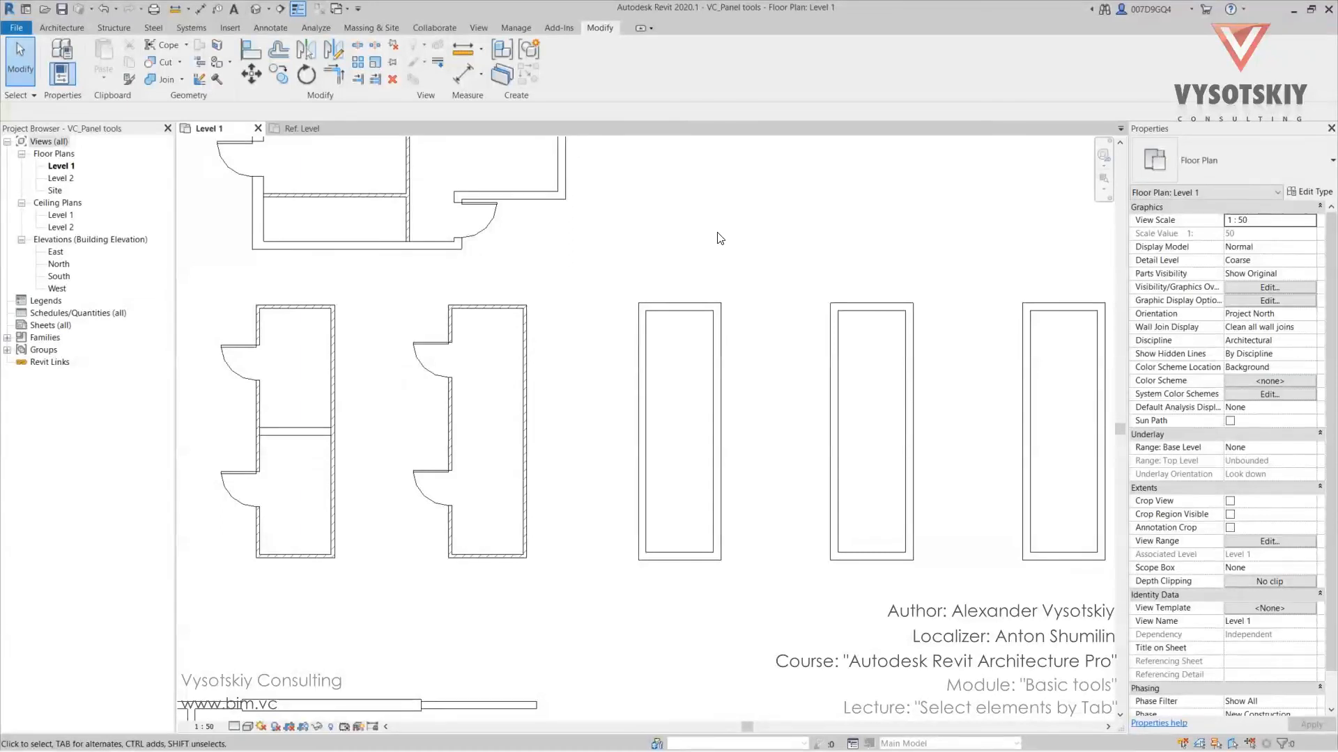
pyautogui.moveTo(728, 217)
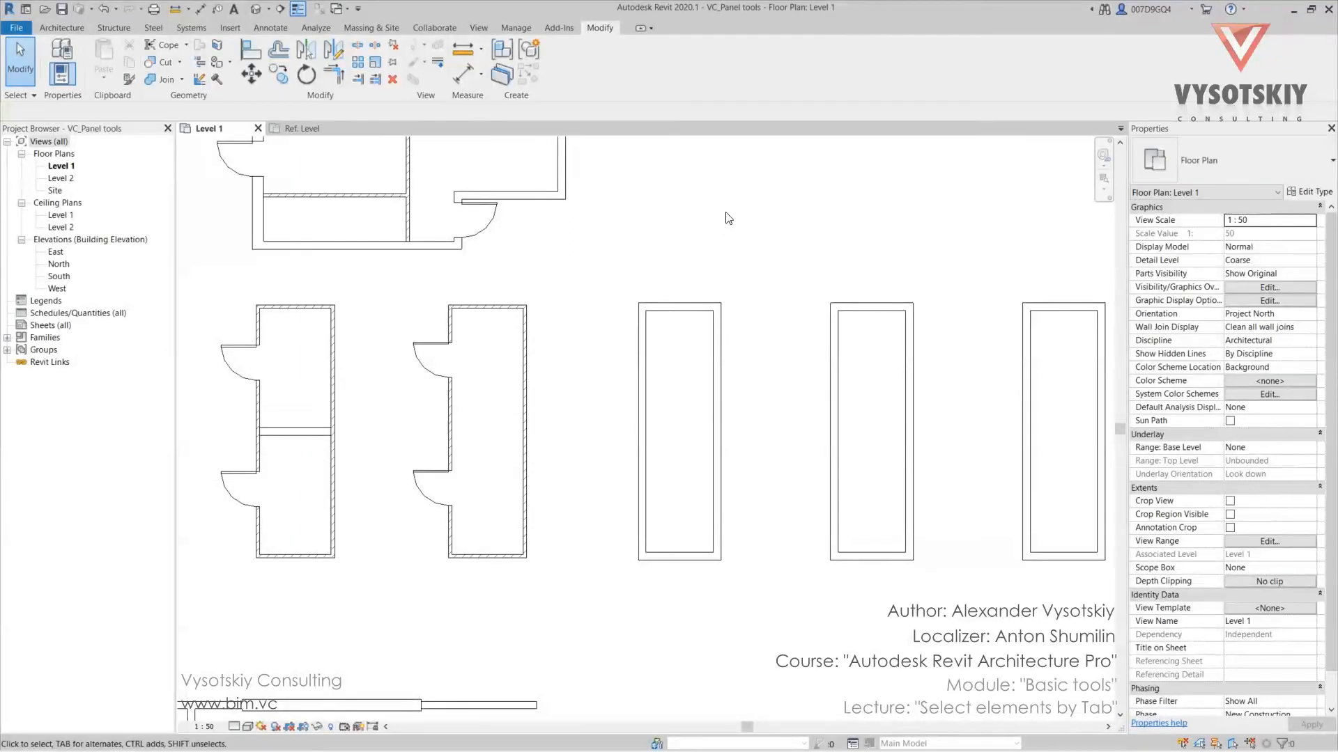